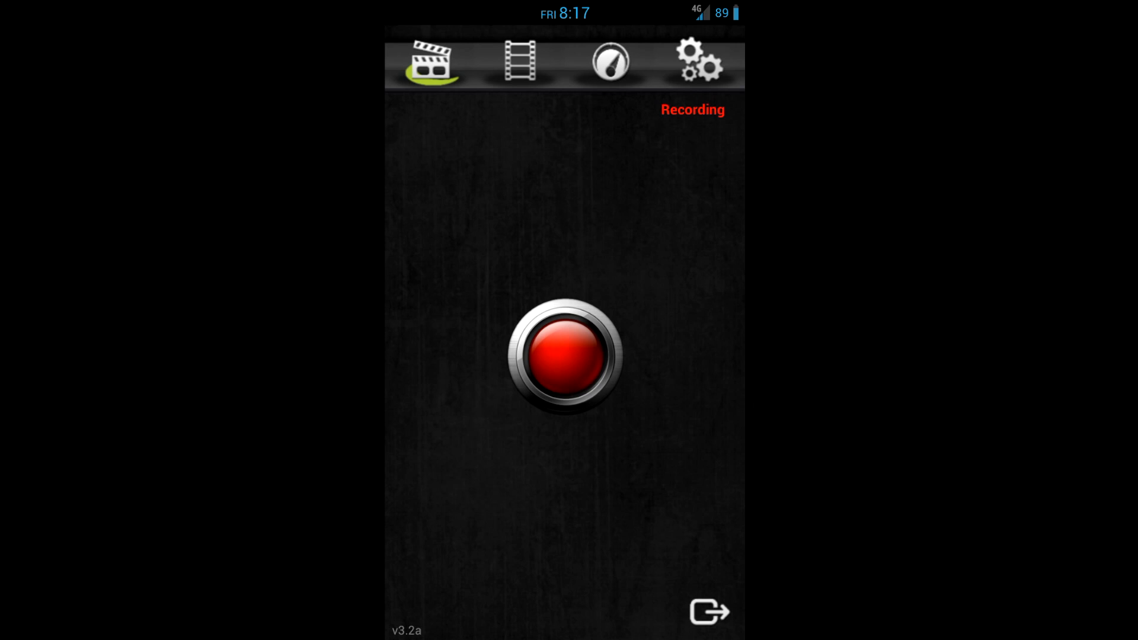
Open the clips list to reach the actions for video_Jan_25_2013_0
left_click(518, 61)
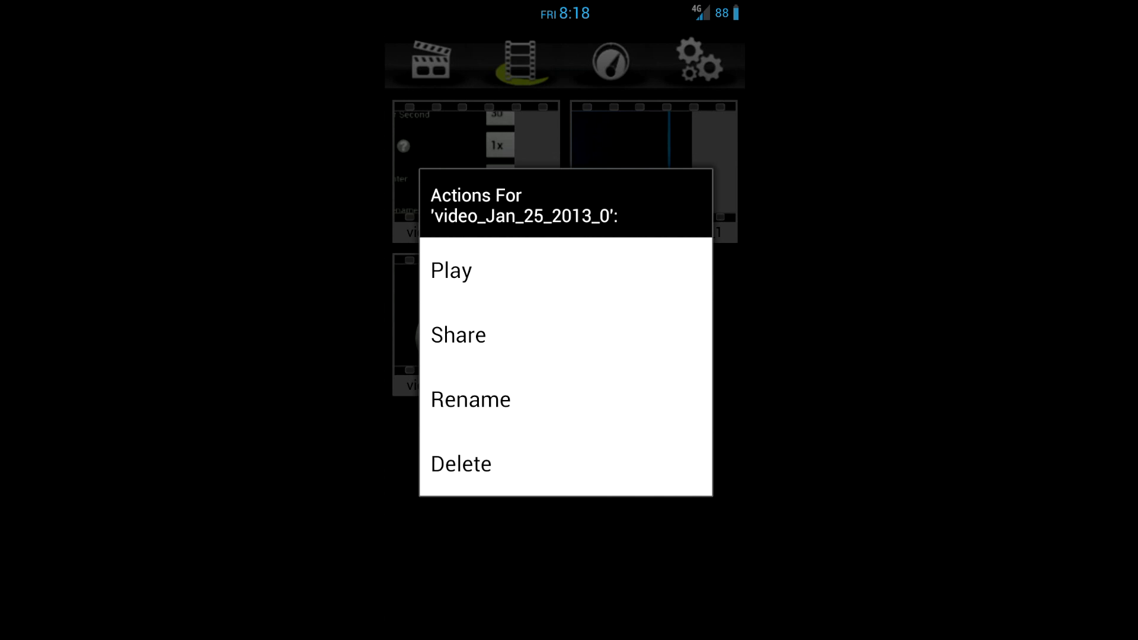
Switch to the benchmark page showing encoding score 122400 at 34.0 fps
left_click(458, 334)
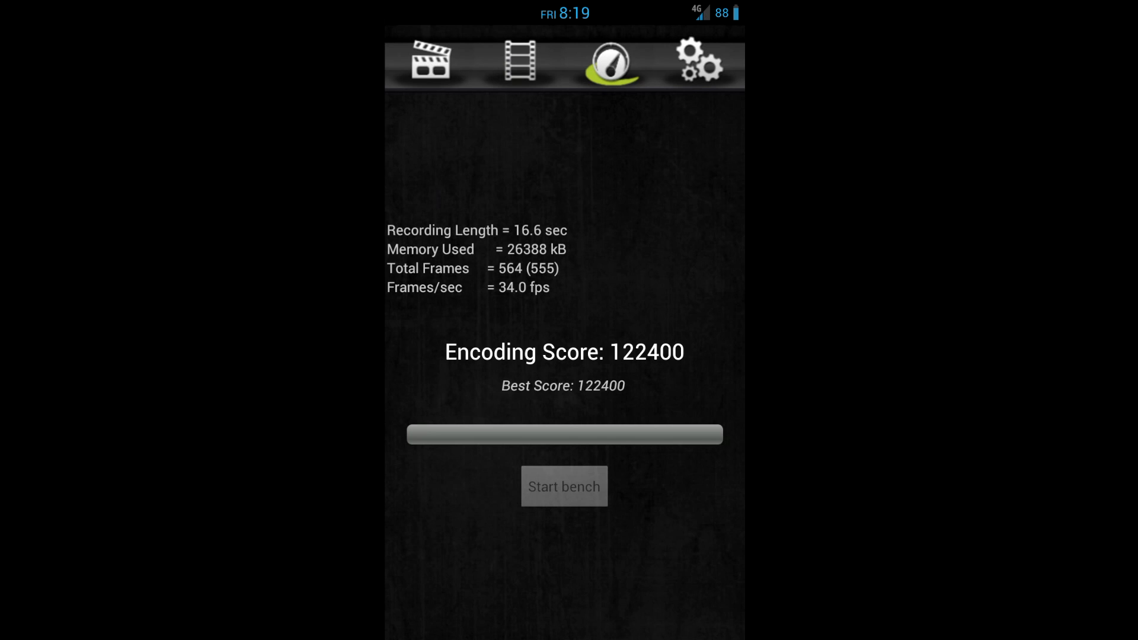
Browse Video Settings: High resolution, Auto orientation, 30 fps, filename 'video'
left_click(698, 62)
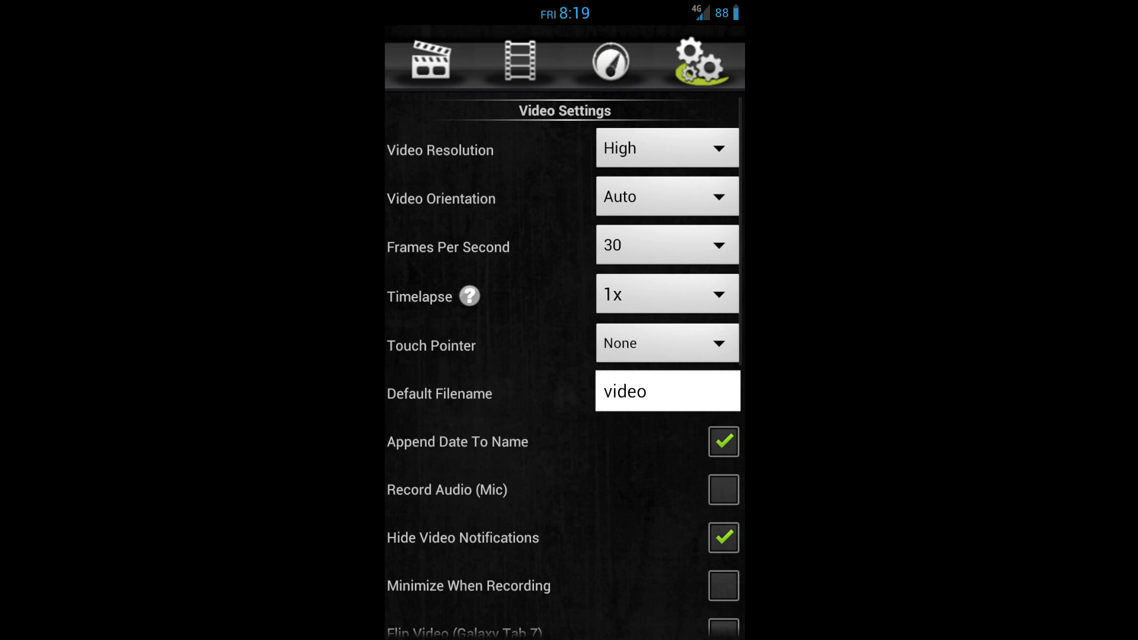
scroll("up", 3)
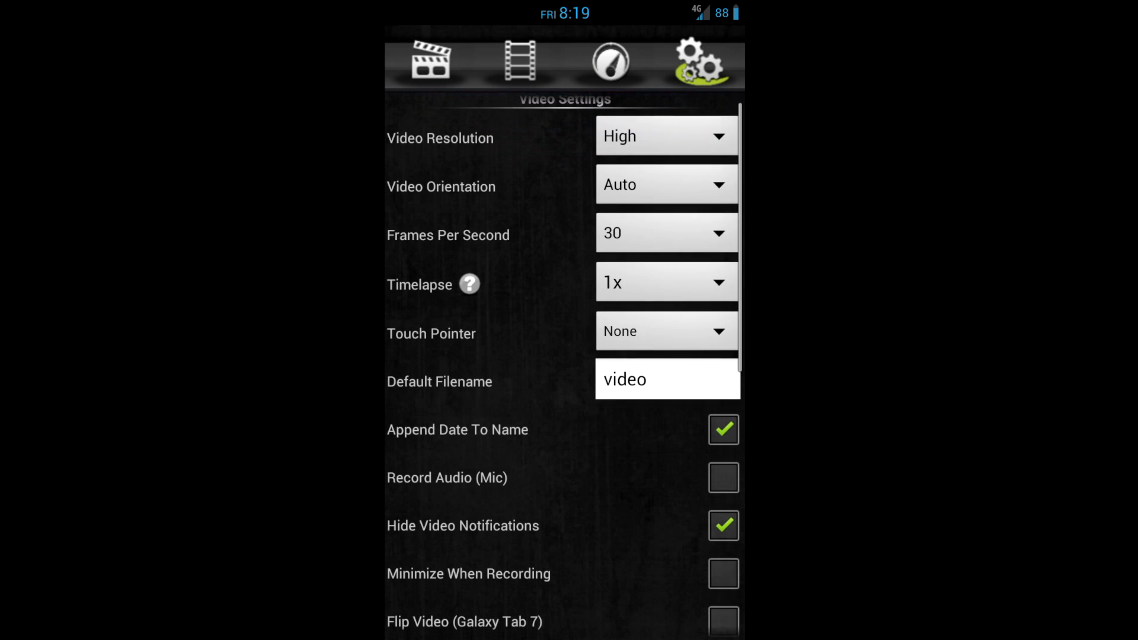
scroll("down", 3)
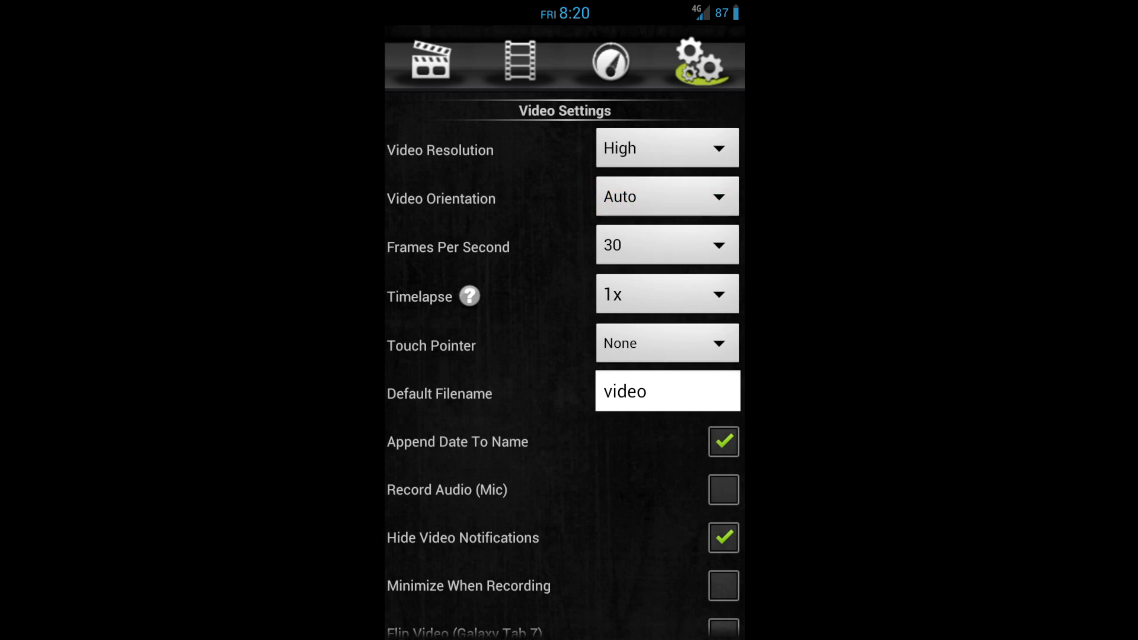
left_click(665, 245)
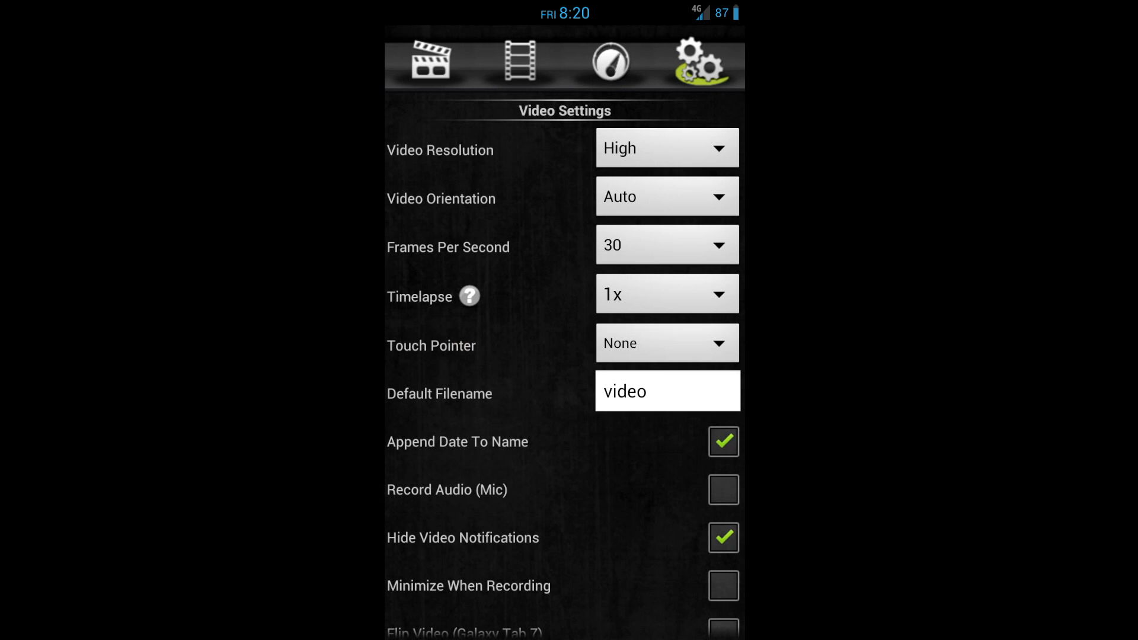
Keep touch pointer at None, then return to the recorder via the benchmark page
left_click(665, 343)
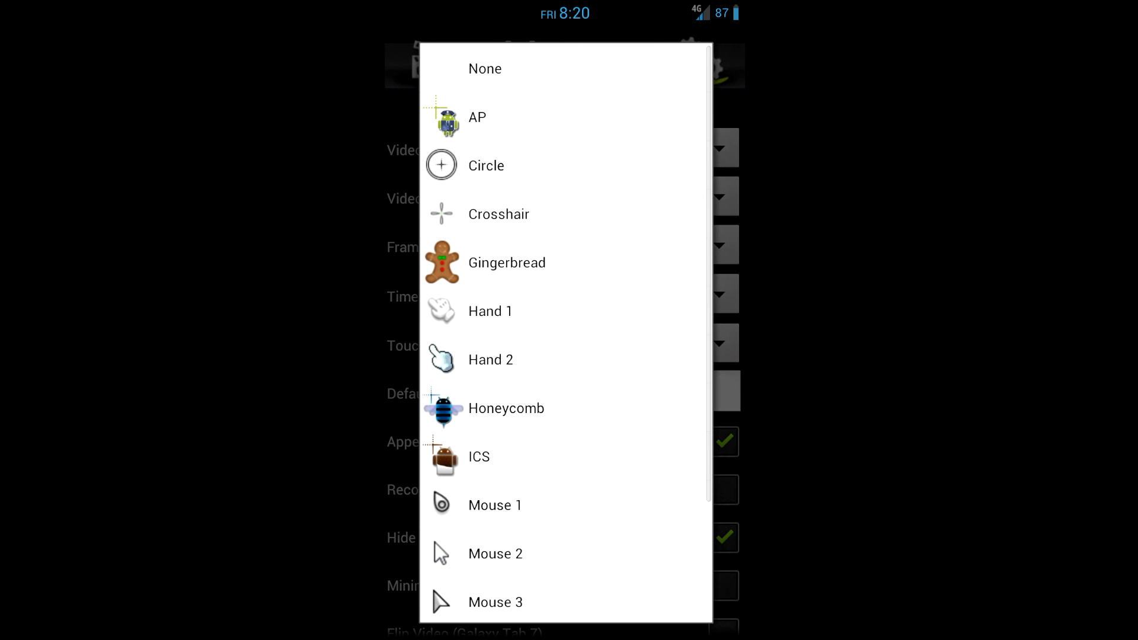
left_click(485, 68)
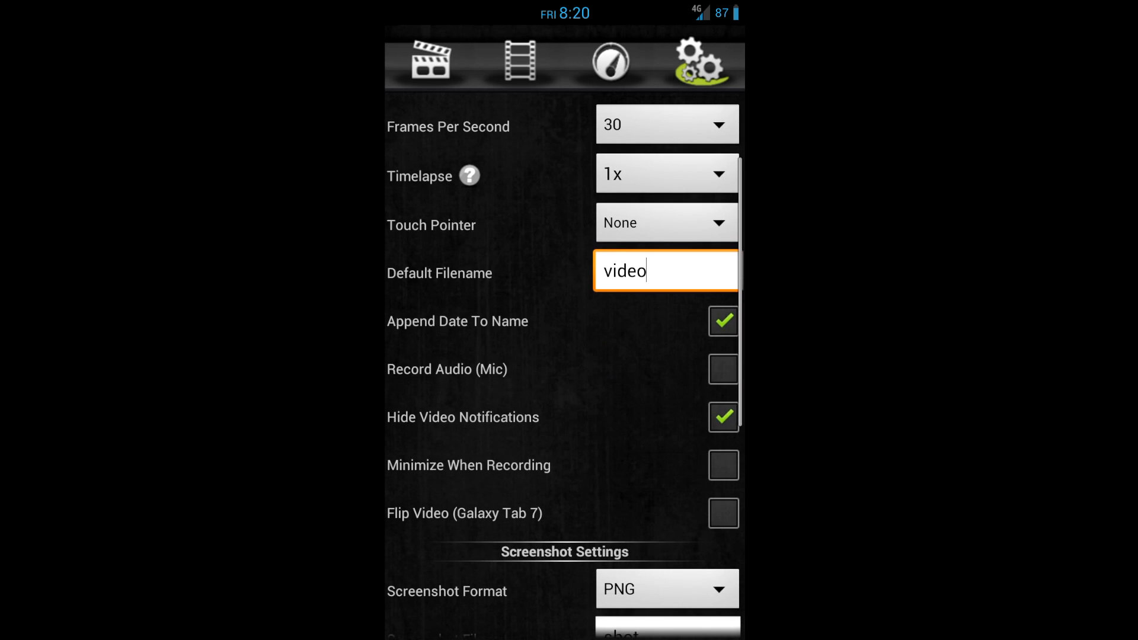
scroll("down", 3)
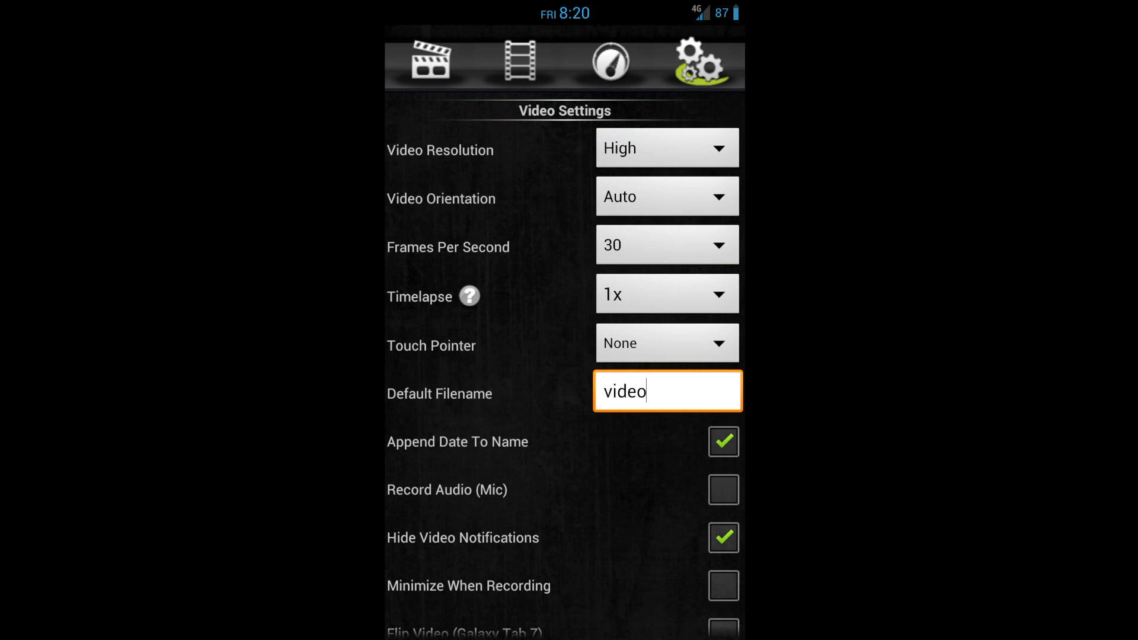
left_click(610, 62)
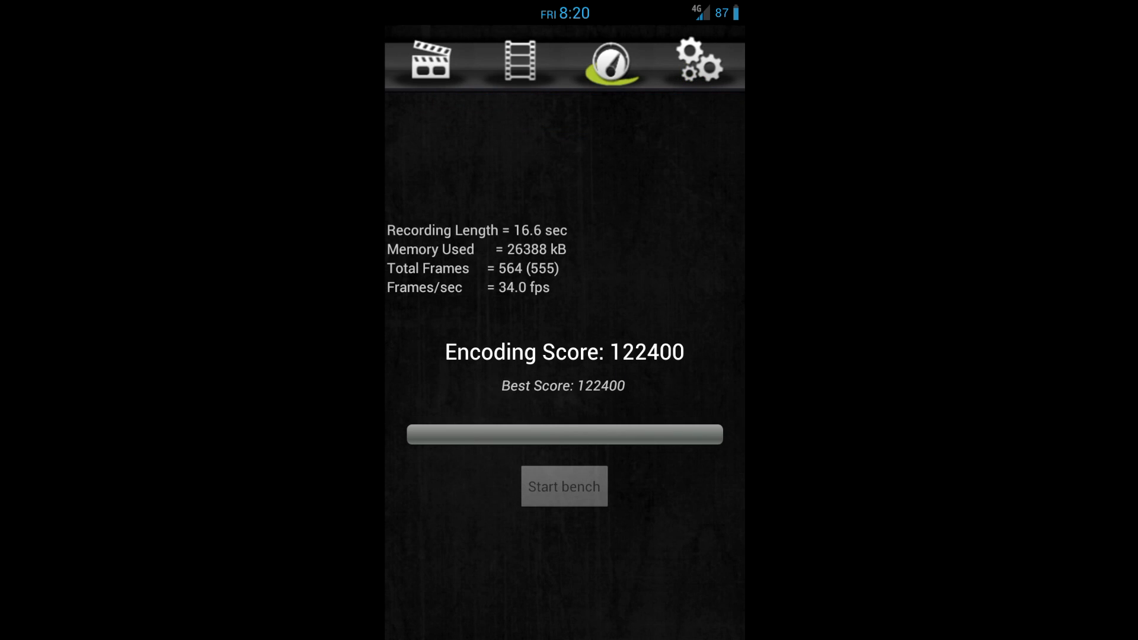
left_click(429, 61)
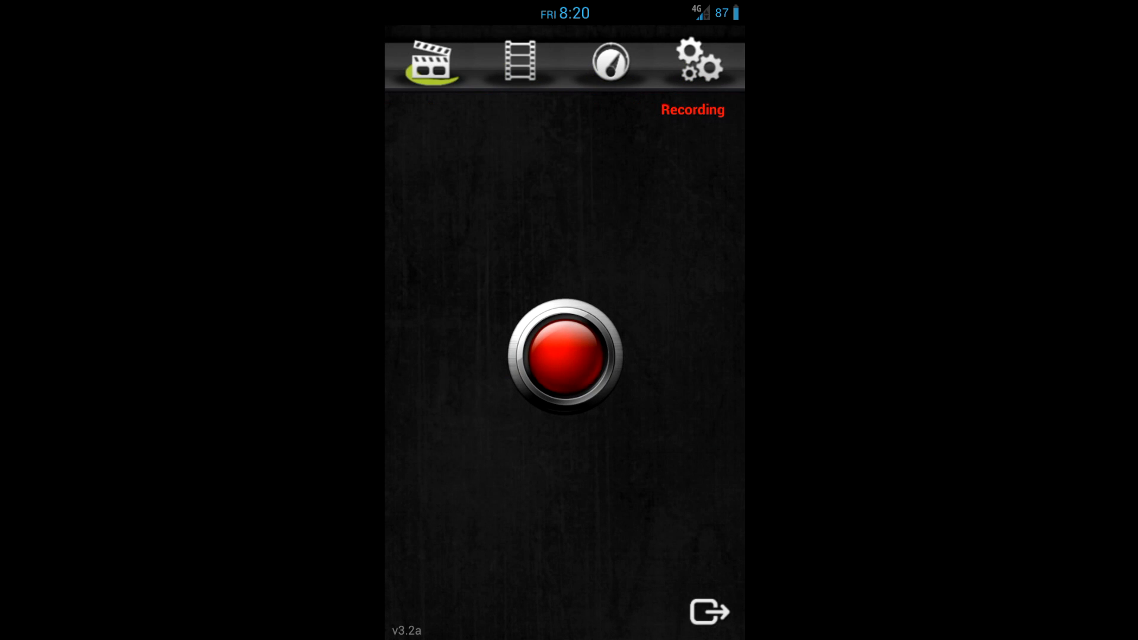